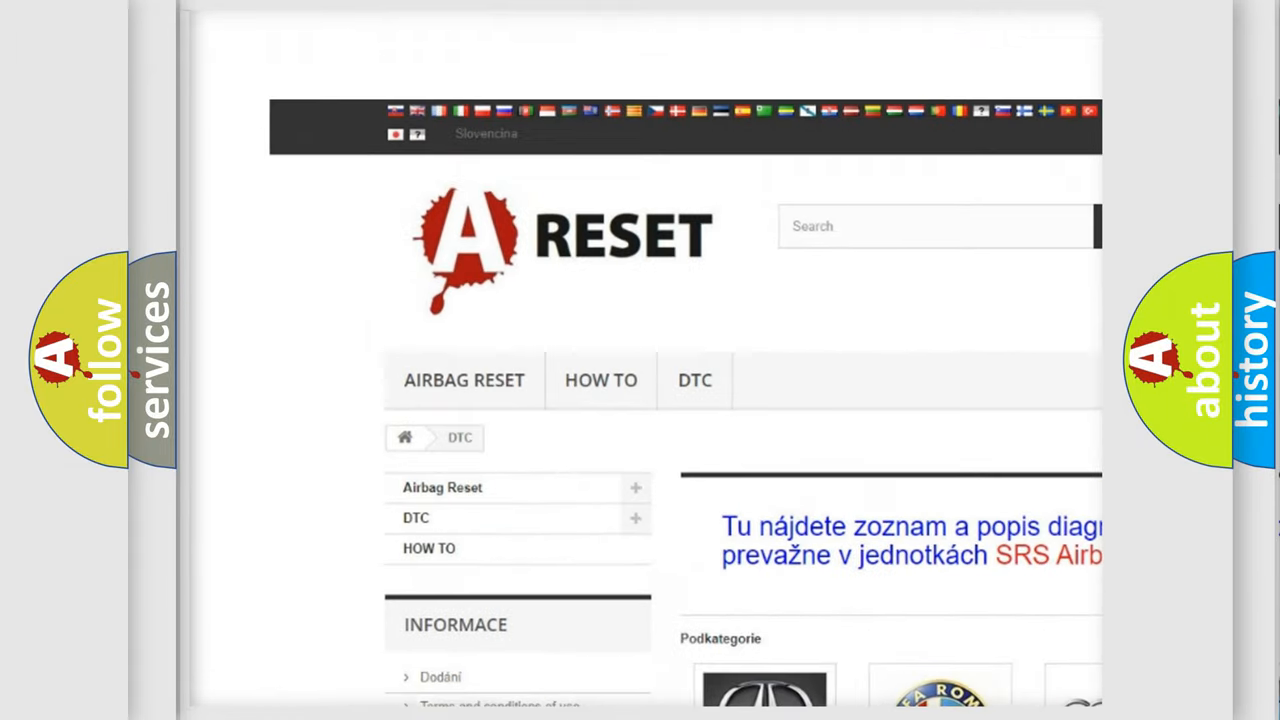
Step: Open the GMC DTC page from the manufacturer logos and browse its B-code list from B0002
scroll(down, 3)
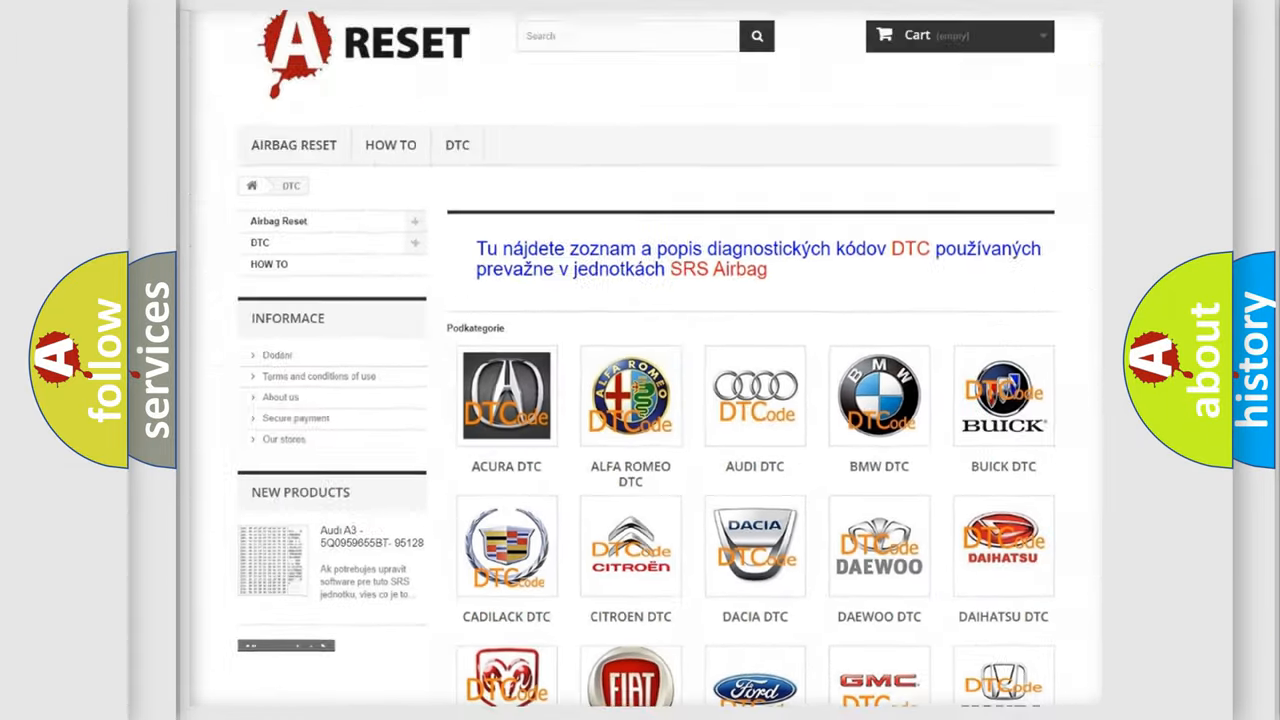
scroll(down, 3)
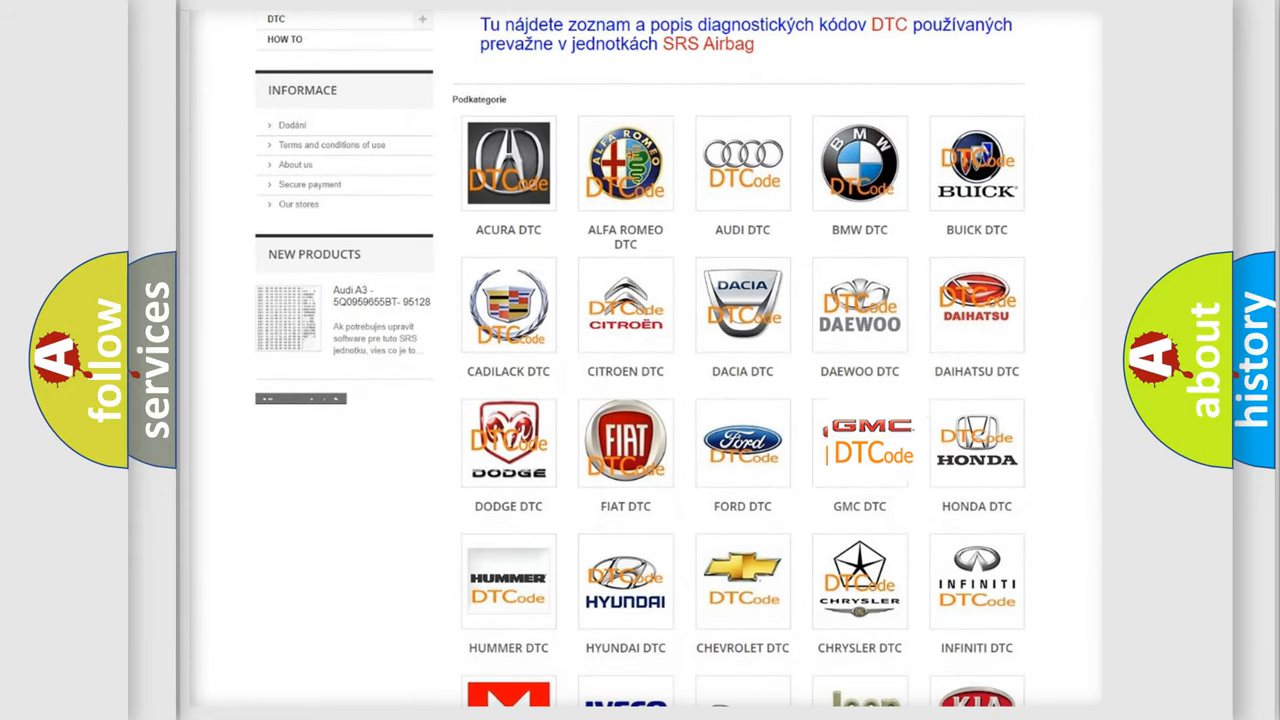
click(859, 442)
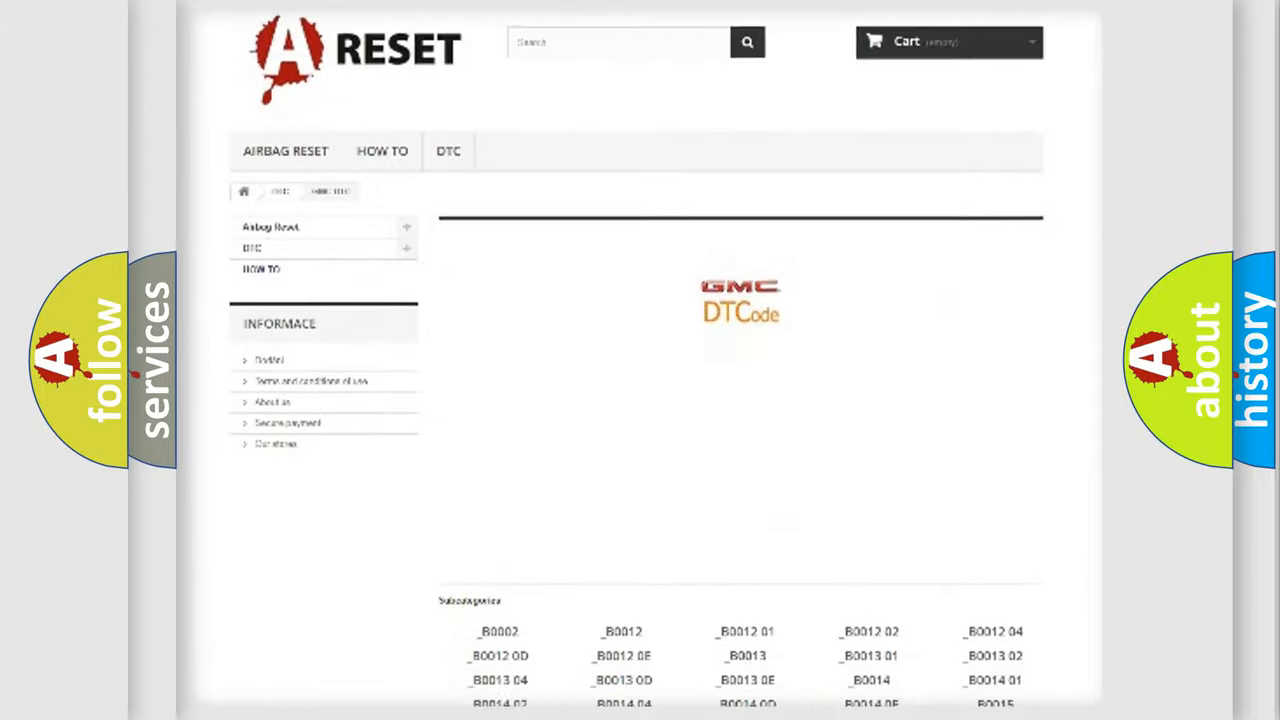
scroll(down, 3)
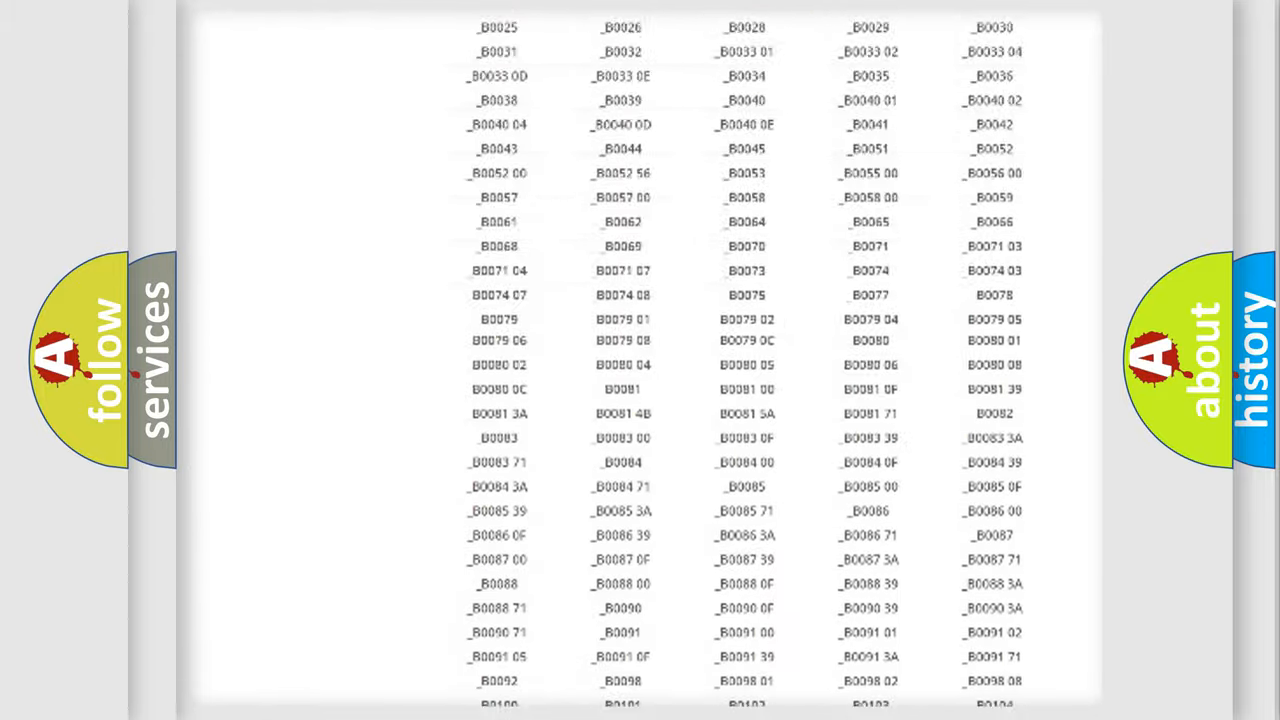